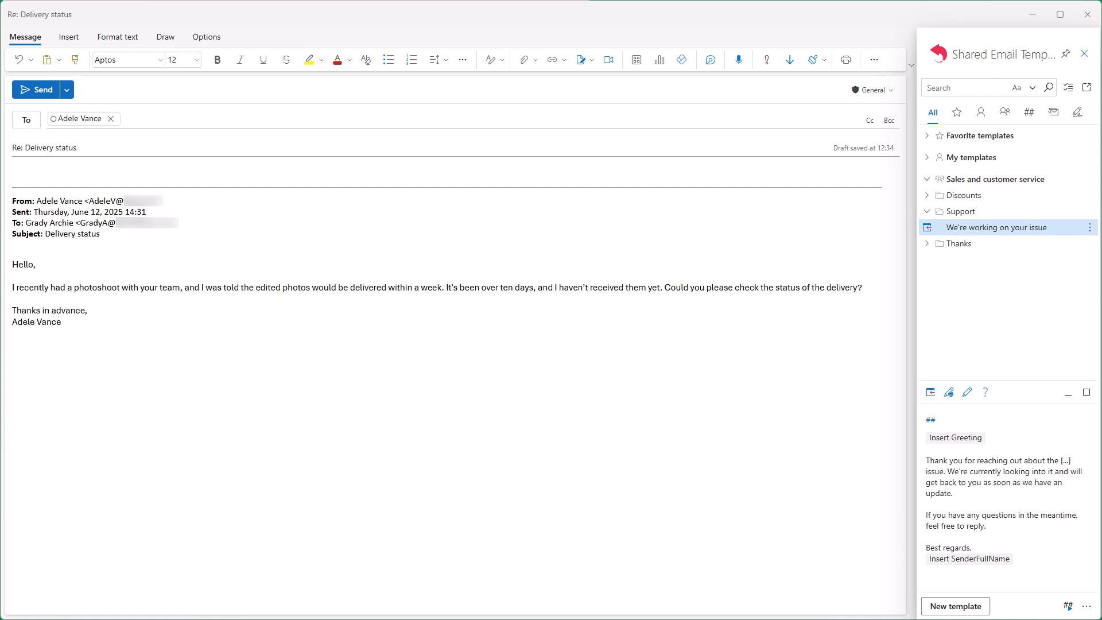
# Step: From the reply body, open the 'We're working on your issue' template for editing
pyautogui.click(443, 295)
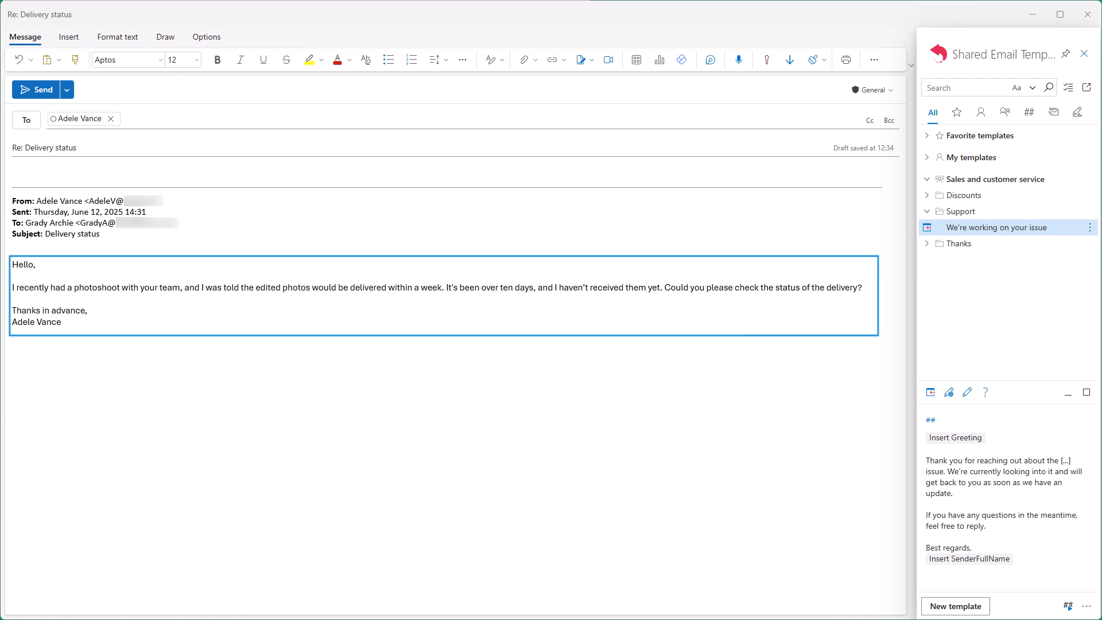
pyautogui.click(1005, 492)
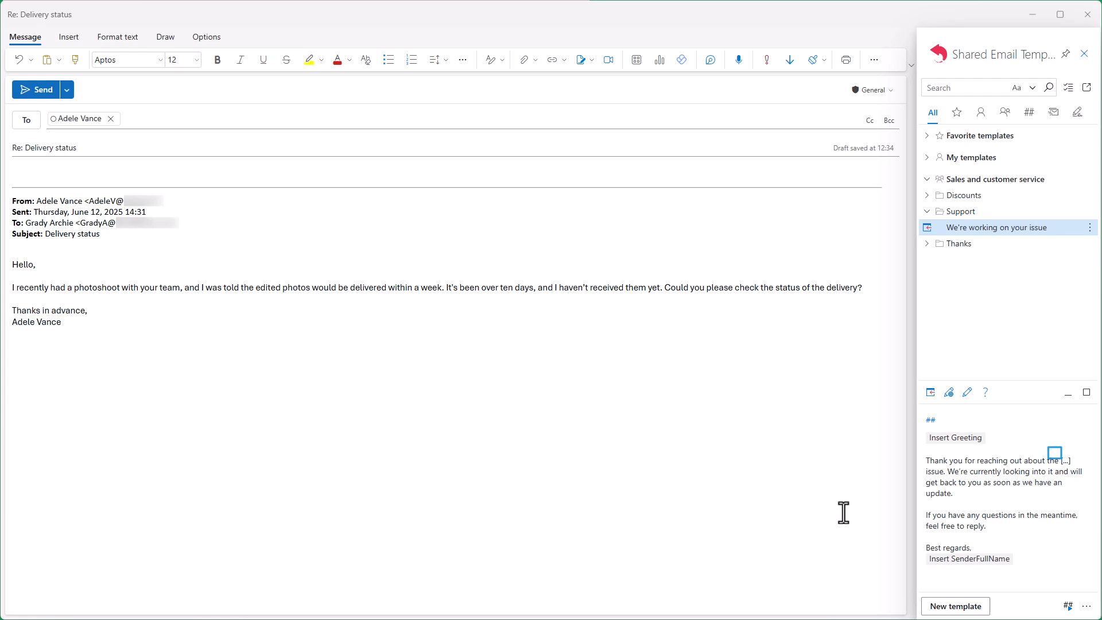
pyautogui.click(967, 392)
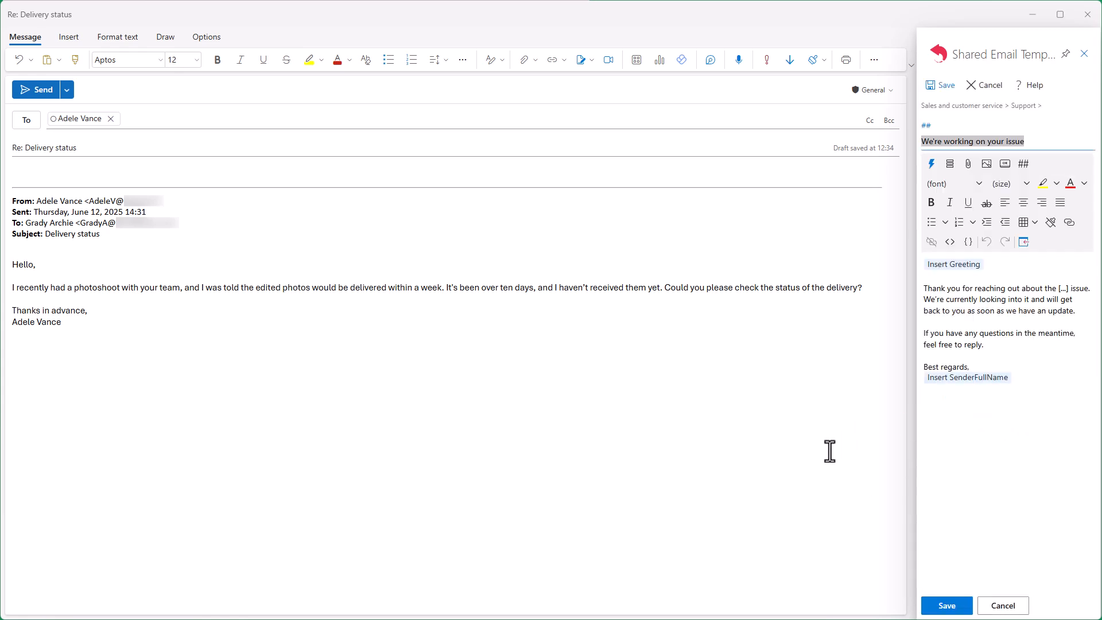
pyautogui.moveTo(1076, 447)
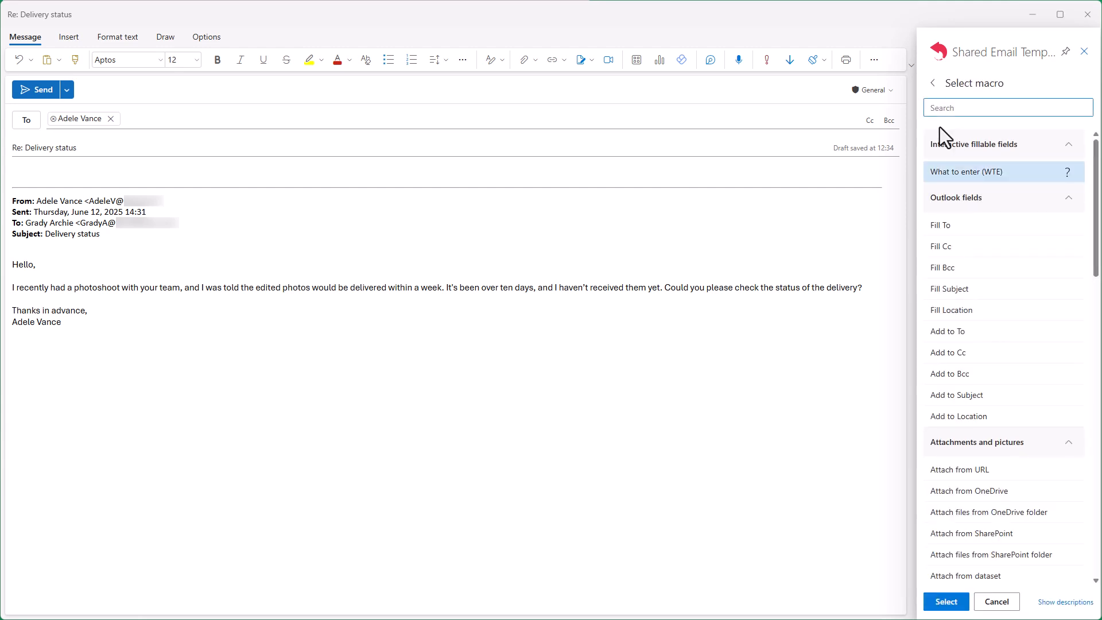
# Step: Insert a required What to enter field 'Enter the issue' with default value 'performance'
pyautogui.click(967, 171)
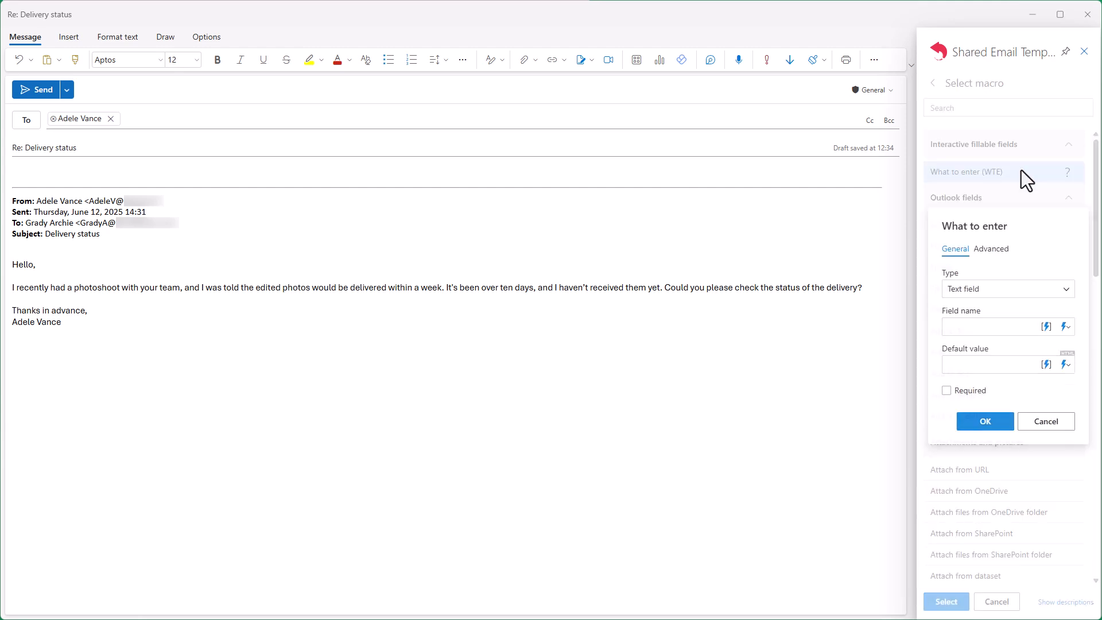
pyautogui.click(998, 326)
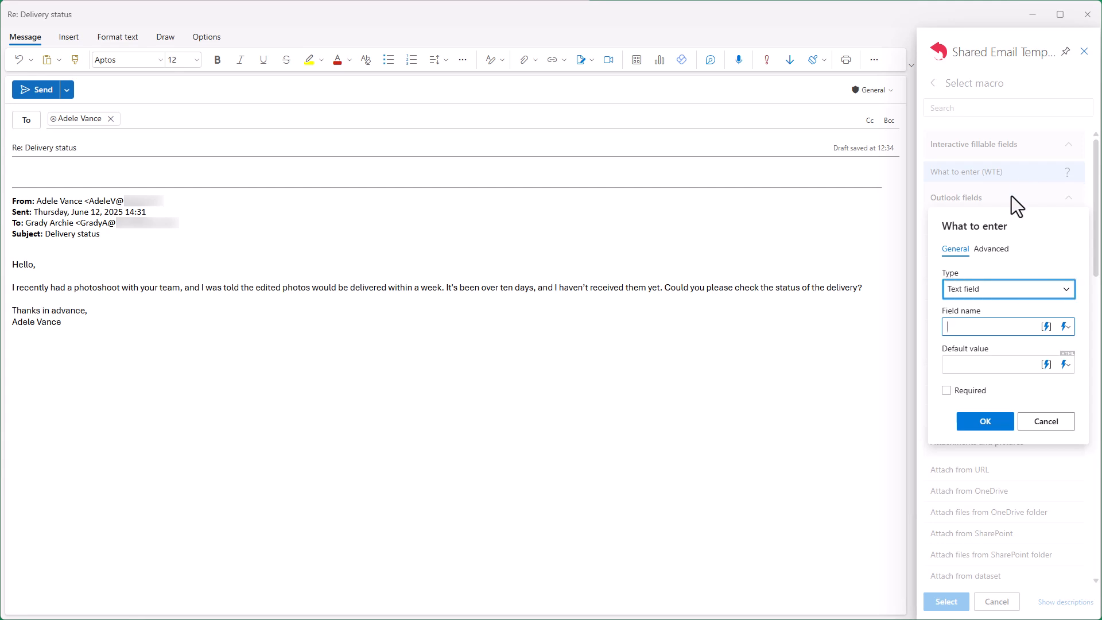
pyautogui.write('Enter the issue')
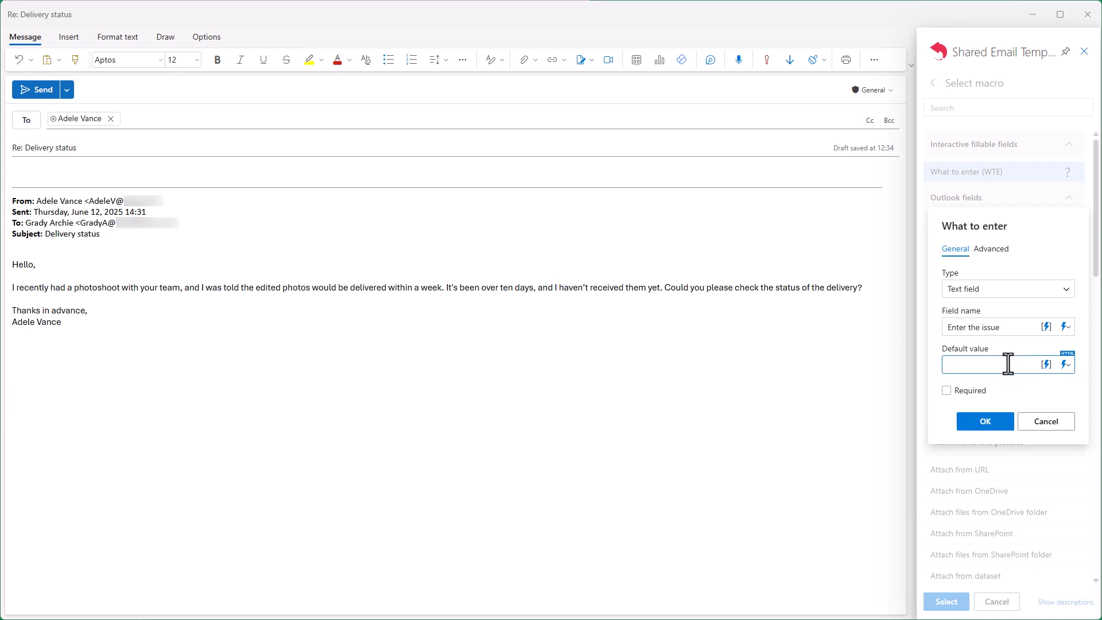
pyautogui.write('performance')
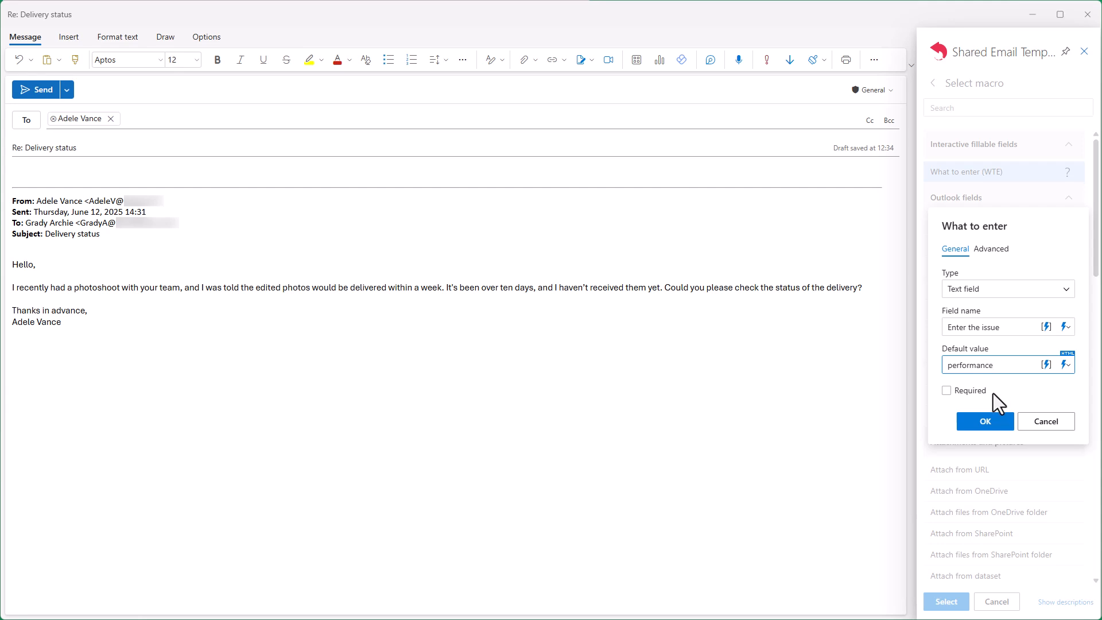
pyautogui.click(946, 391)
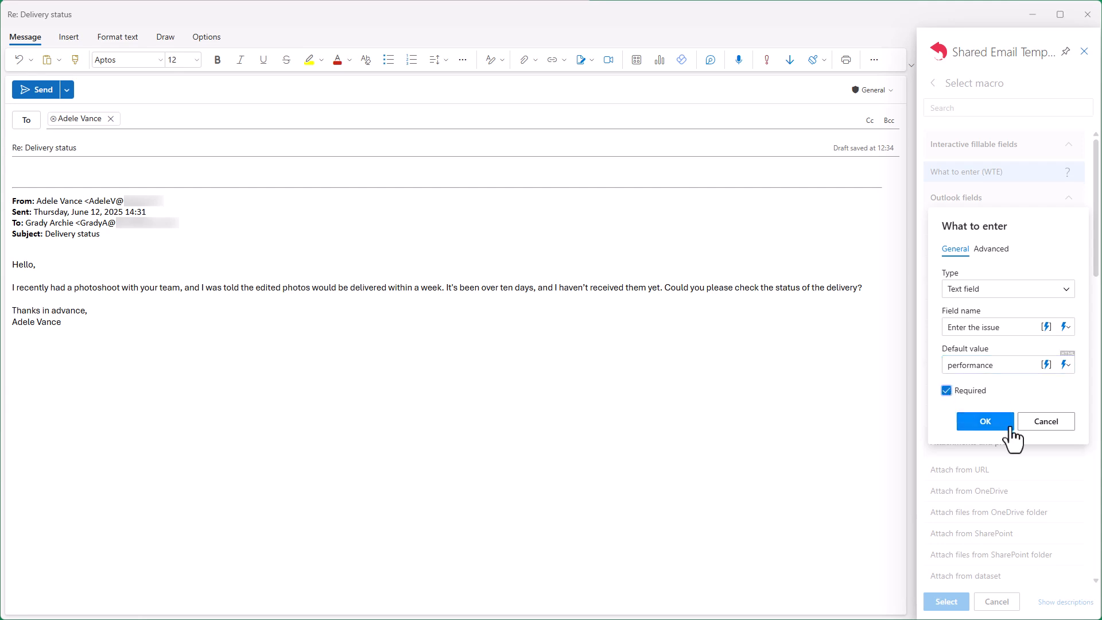
pyautogui.click(984, 421)
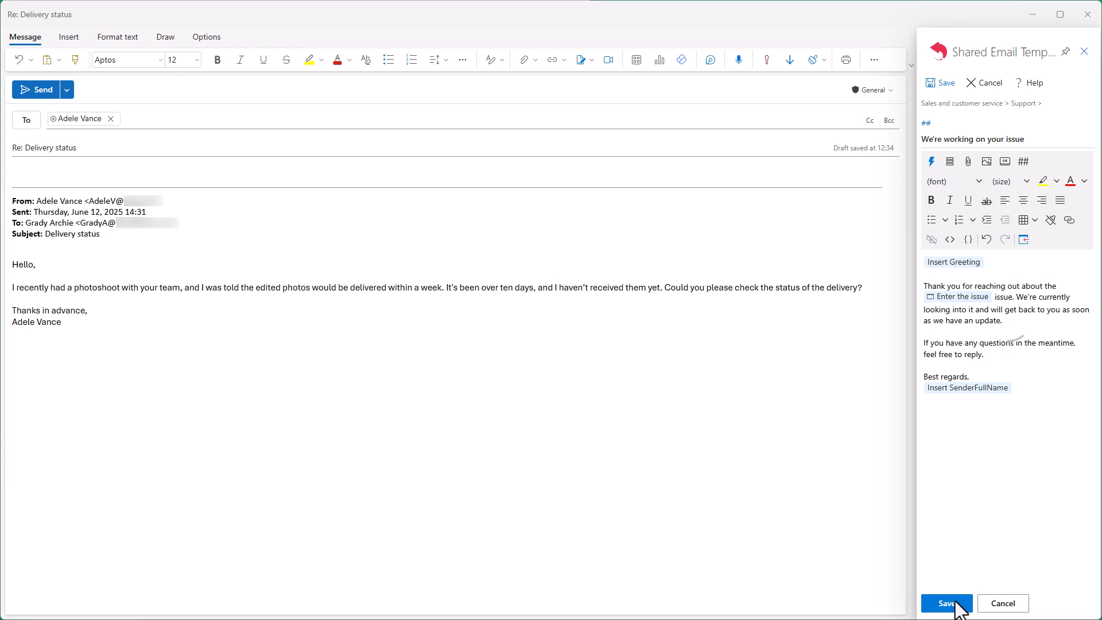
# Step: Save the template, insert it into the reply with issue 'delivery', and select that word
pyautogui.click(945, 604)
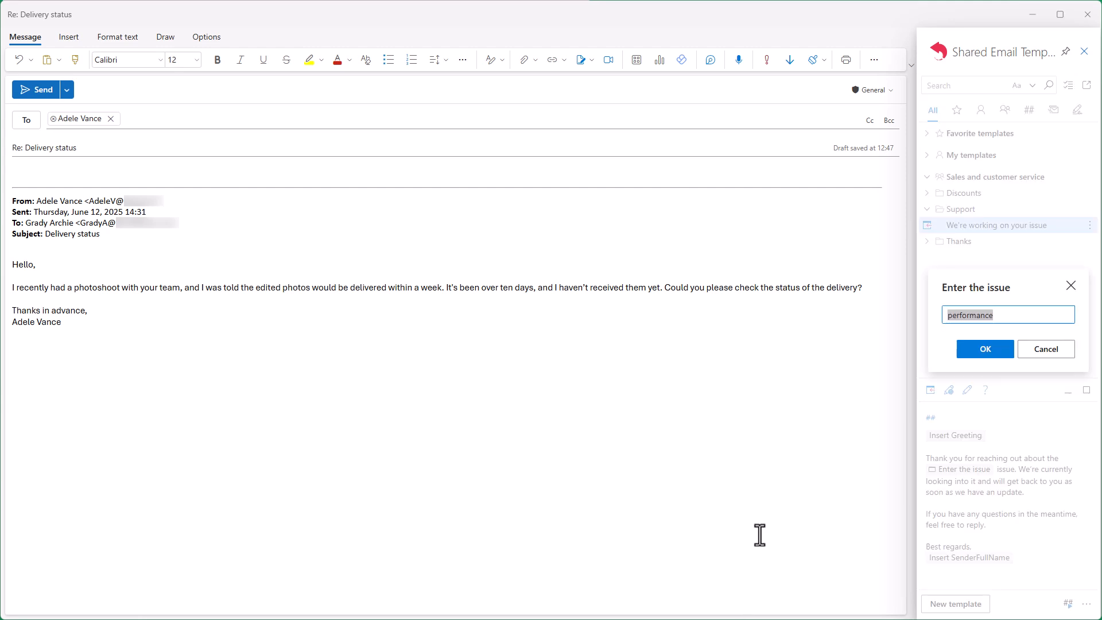
pyautogui.moveTo(1018, 316)
pyautogui.write('delivery')
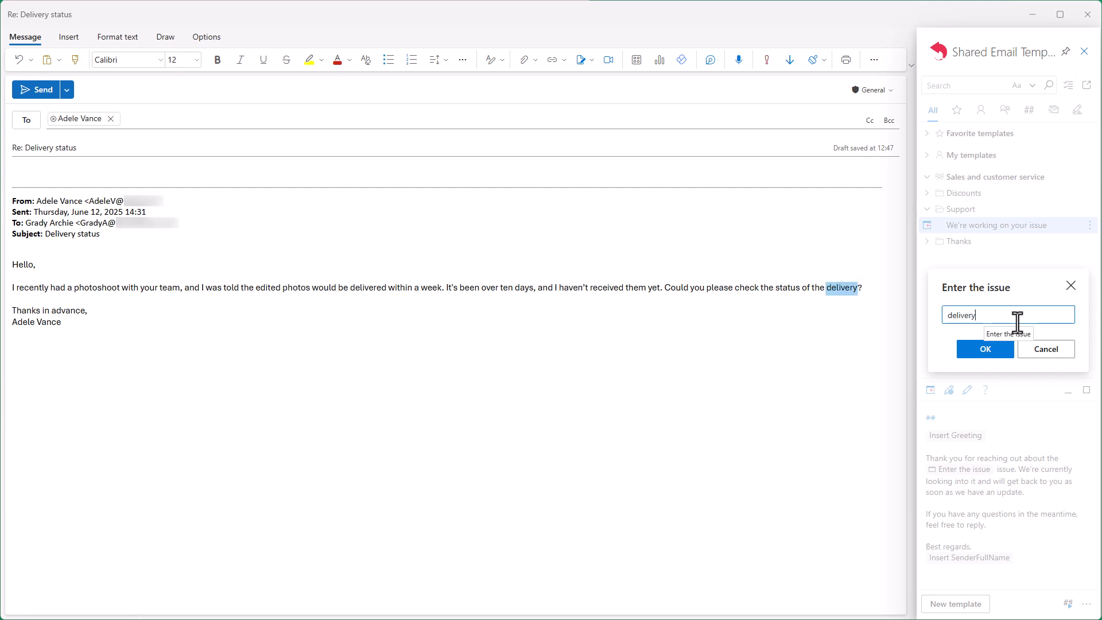
pyautogui.click(984, 349)
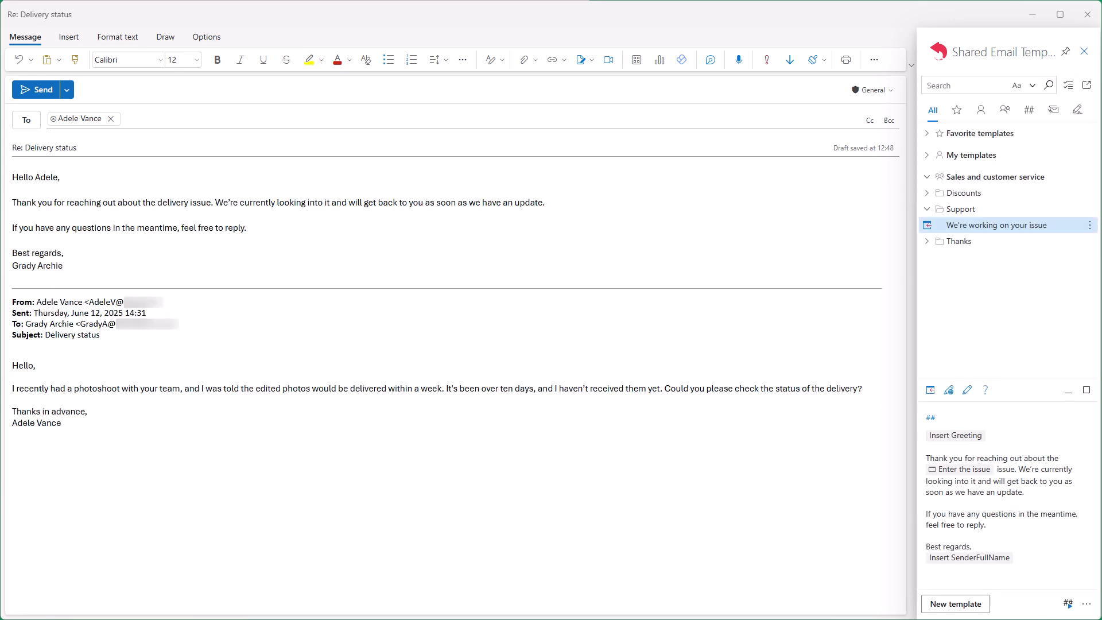
pyautogui.doubleClick(172, 203)
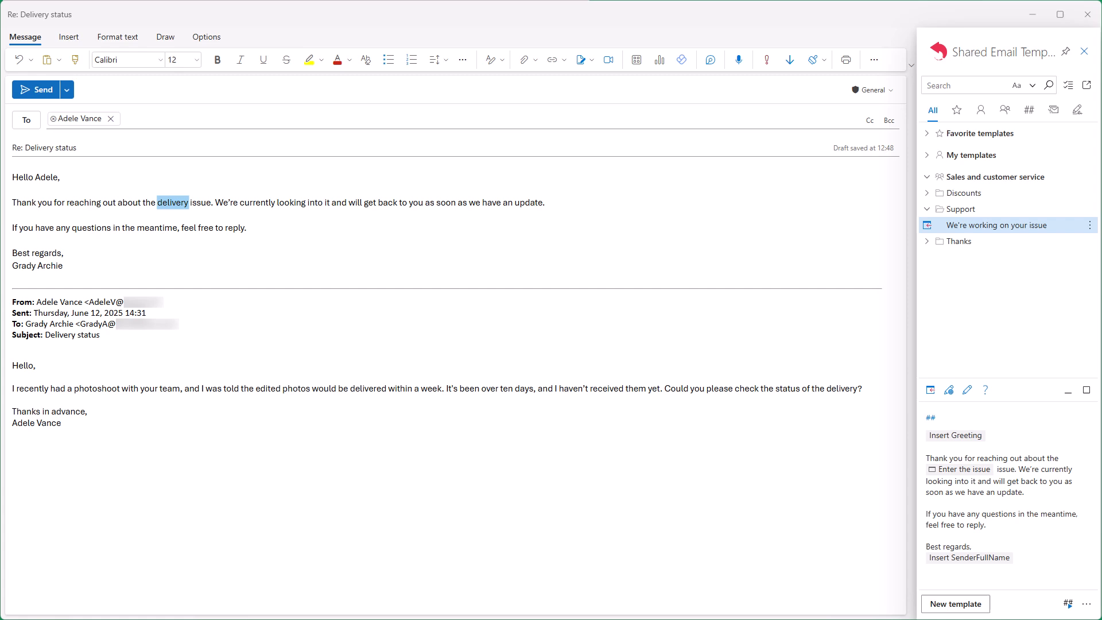